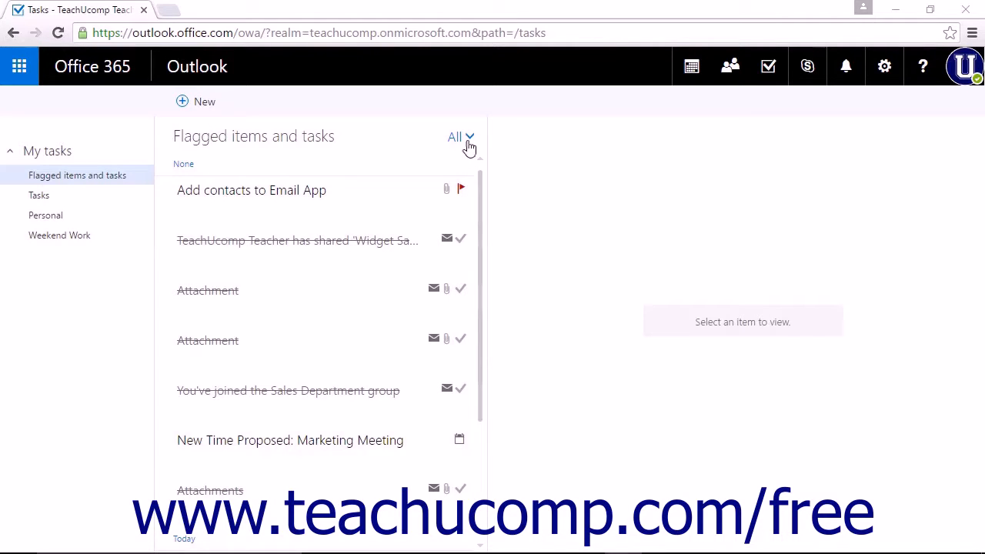
Step: Open the All drop-down above the task list, showing All, Due date and Oldest on top
{"action": "left_click", "coordinate": [460, 136]}
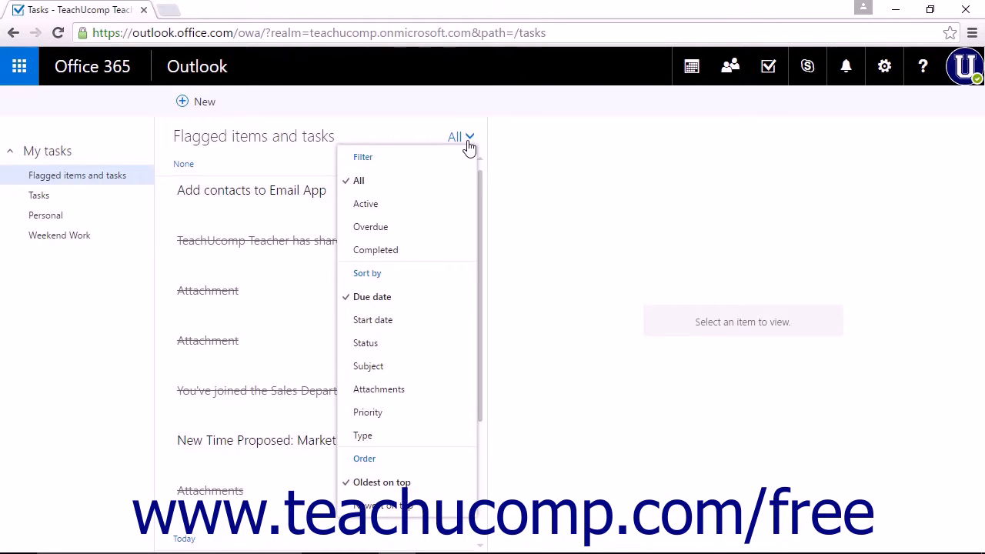
{"action": "mouse_move", "coordinate": [442, 167]}
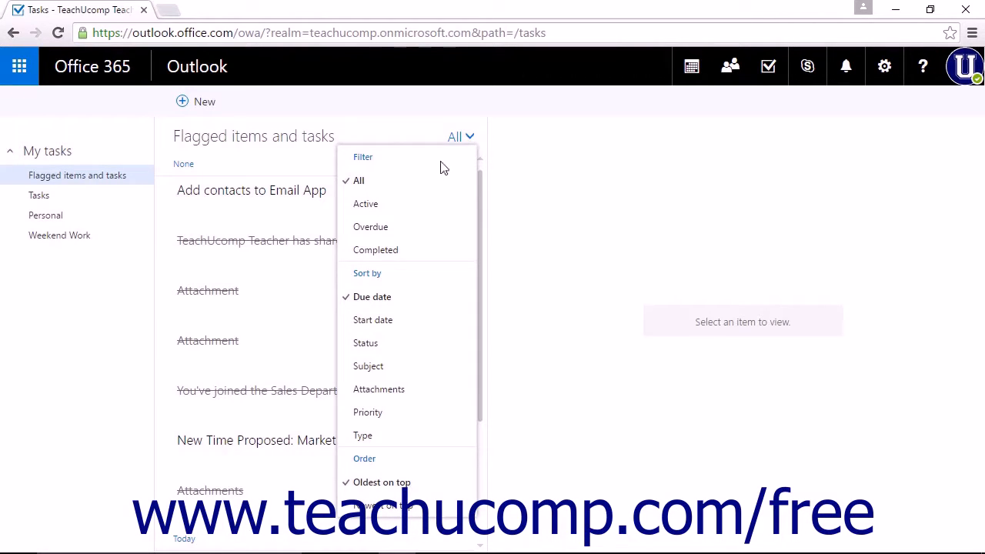
{"action": "mouse_move", "coordinate": [421, 301]}
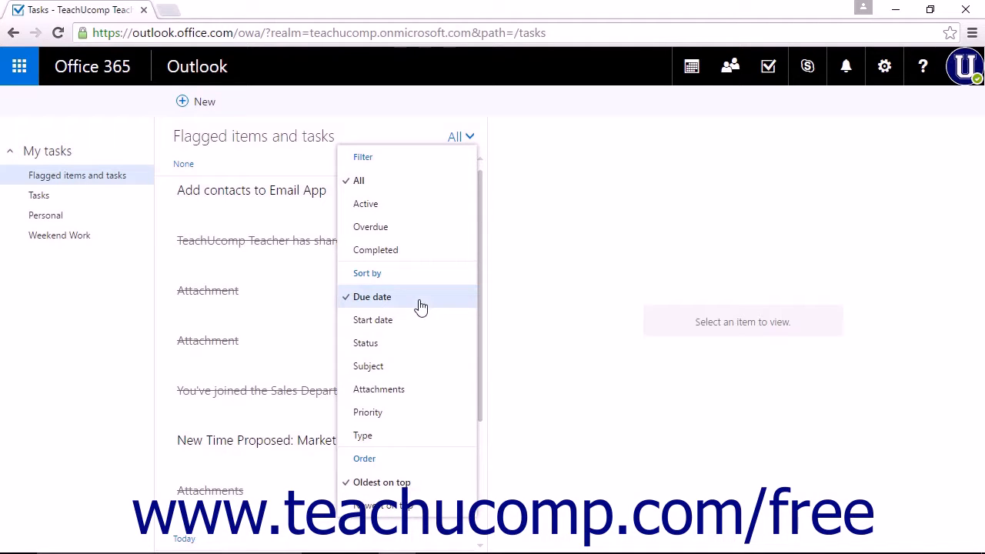
{"action": "mouse_move", "coordinate": [421, 316]}
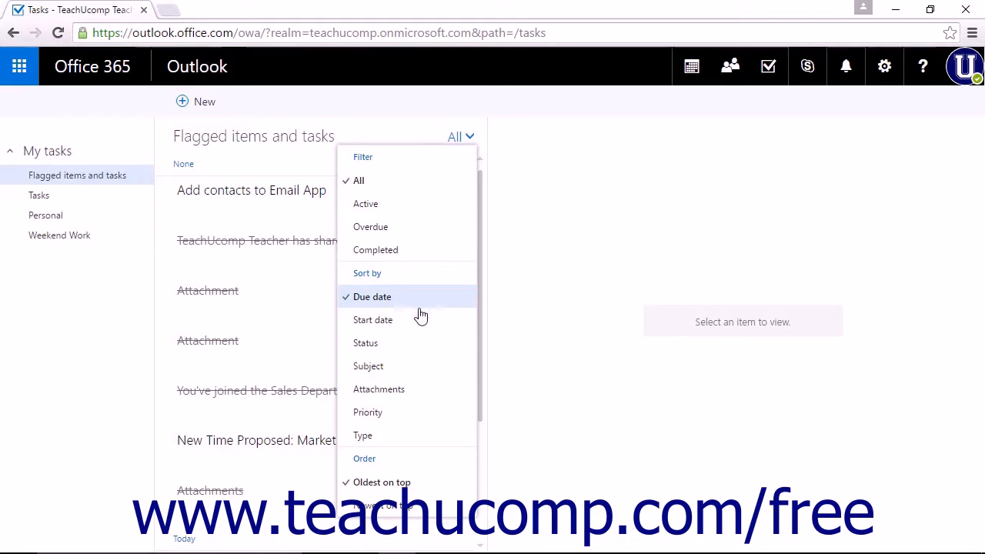
{"action": "mouse_move", "coordinate": [412, 342]}
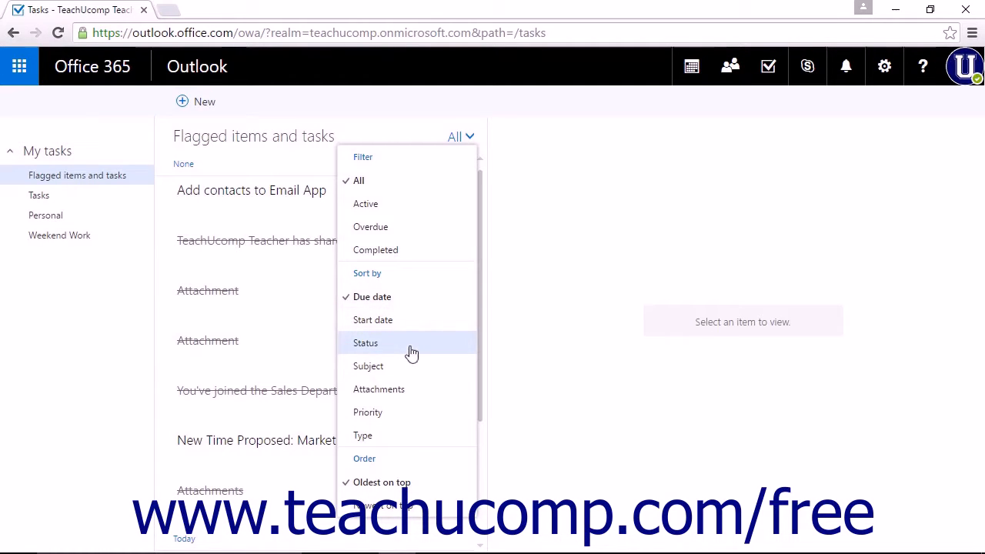
{"action": "mouse_move", "coordinate": [414, 394]}
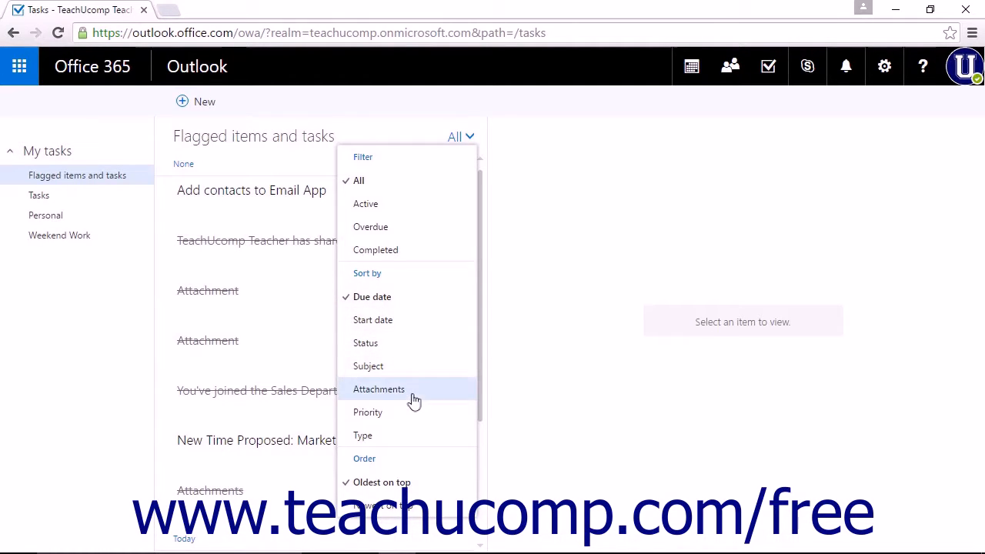
{"action": "mouse_move", "coordinate": [395, 439]}
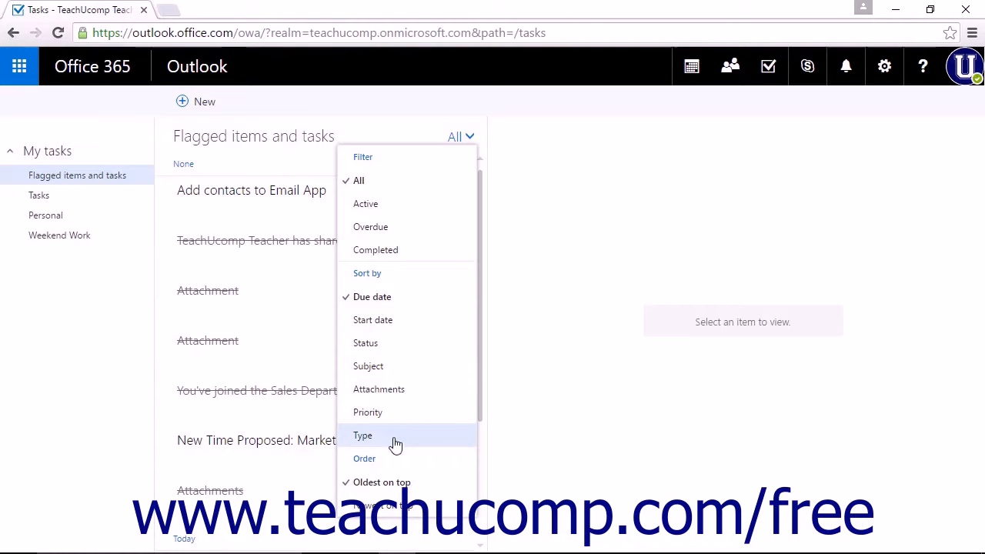
{"action": "mouse_move", "coordinate": [416, 483]}
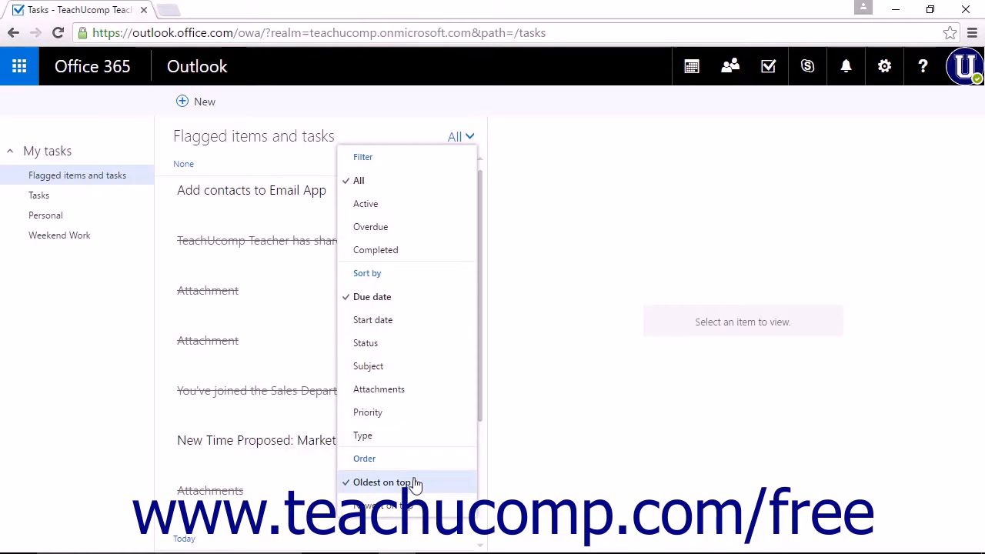